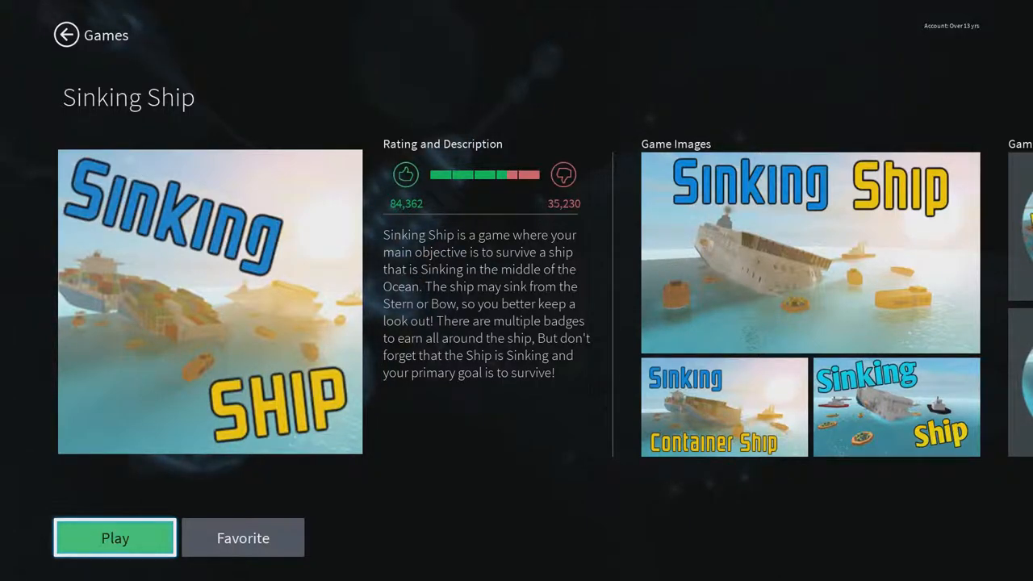
Launch Sinking Ship from its game page to reach the three-ship selector lobby
click(114, 537)
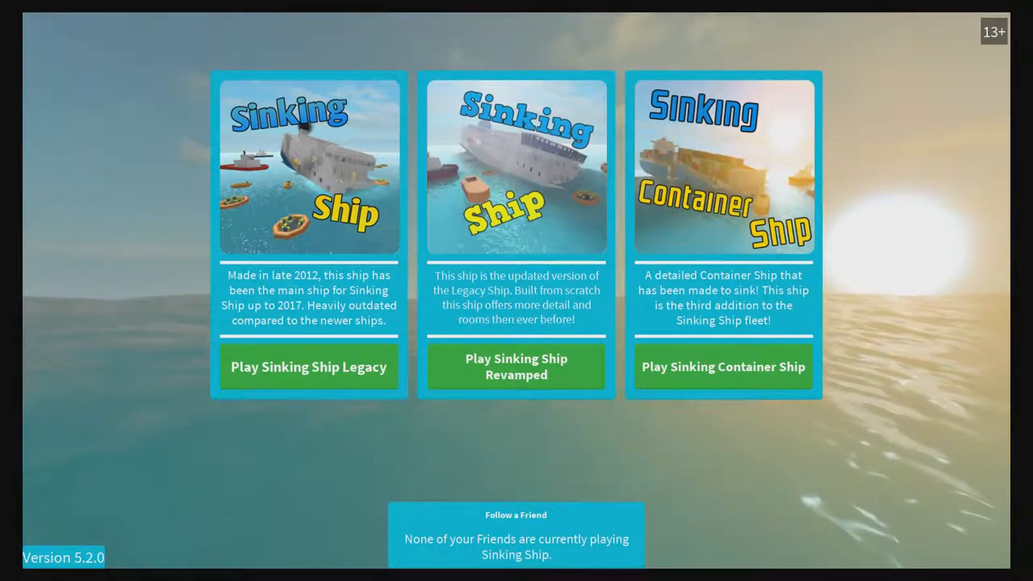
mouse_move(723, 366)
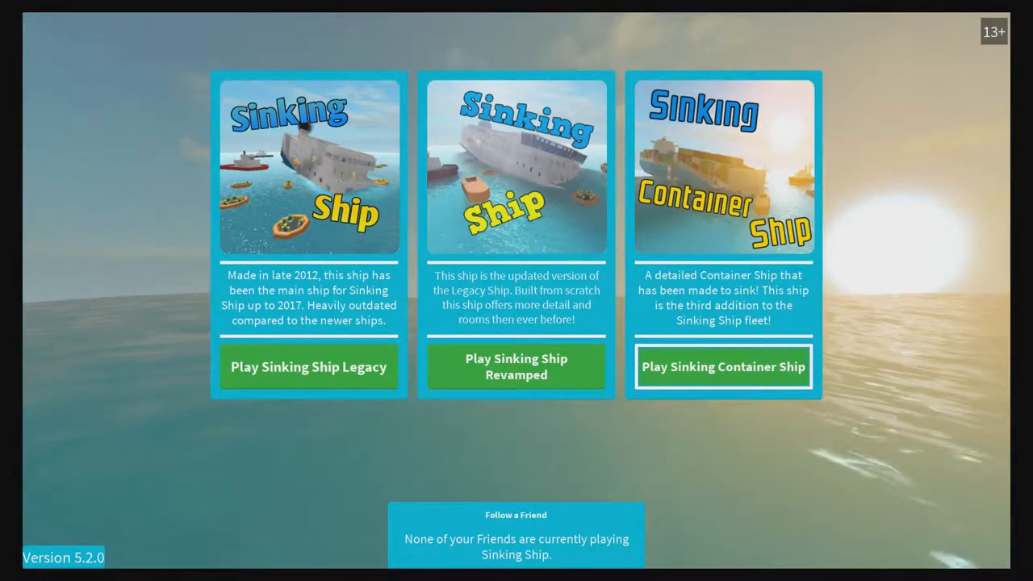
Choose the Sinking Container Ship version, loading its start menu and earning a badge
click(723, 367)
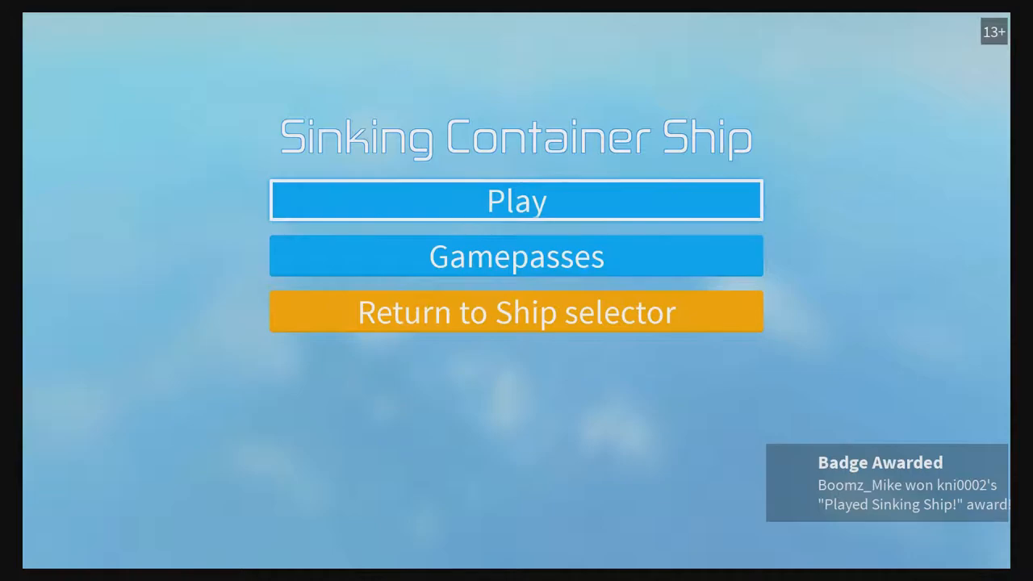
Start the container ship round to list spawn spots like Top Deck, Bow and Engine Room
click(516, 200)
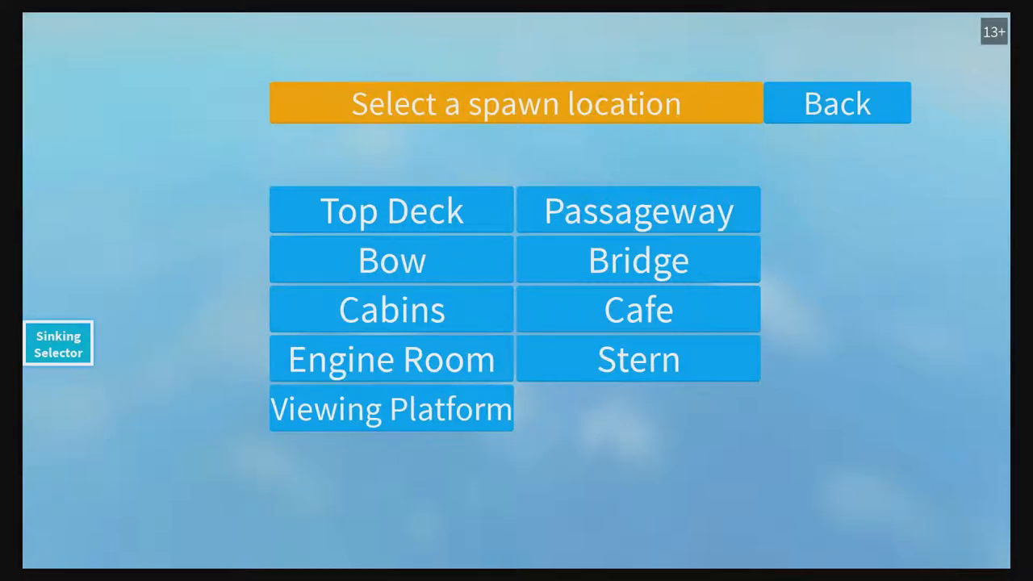
Spawn at a location aboard the ship and wait until only open sea is in view
click(391, 358)
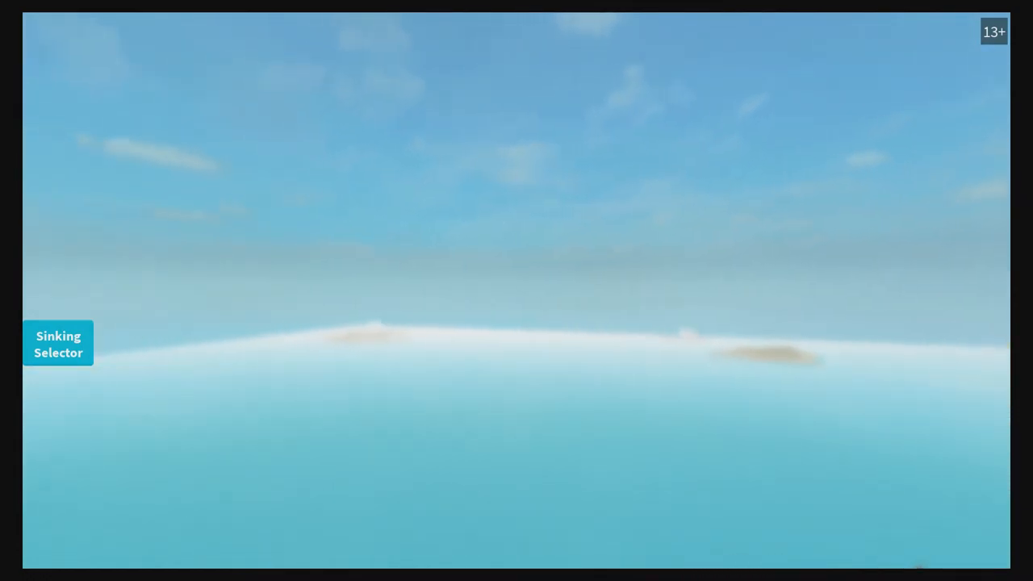
mouse_move(516, 290)
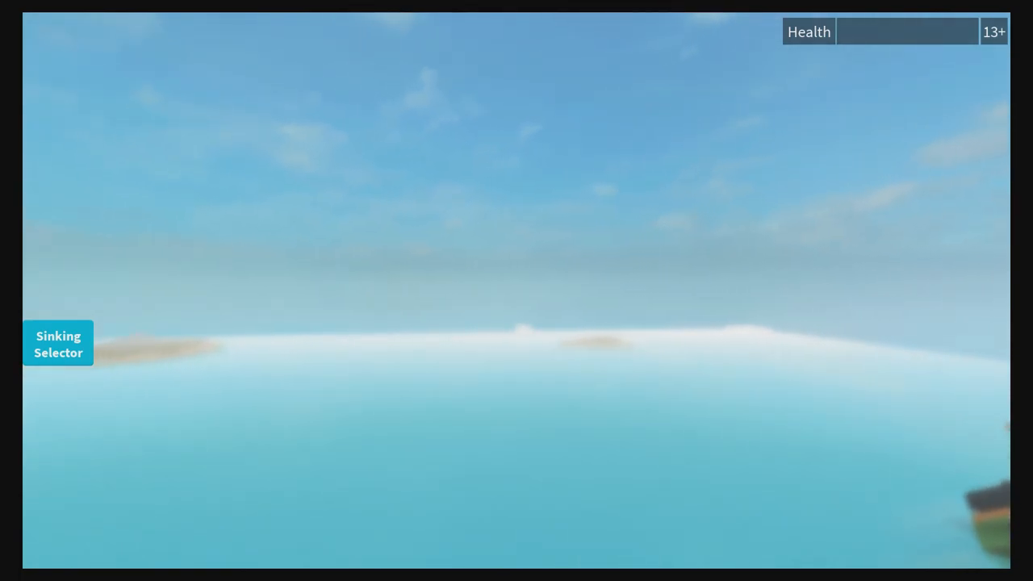
Request a return to the Sinking Ship hub, leaving the teleport confirmation open
click(58, 344)
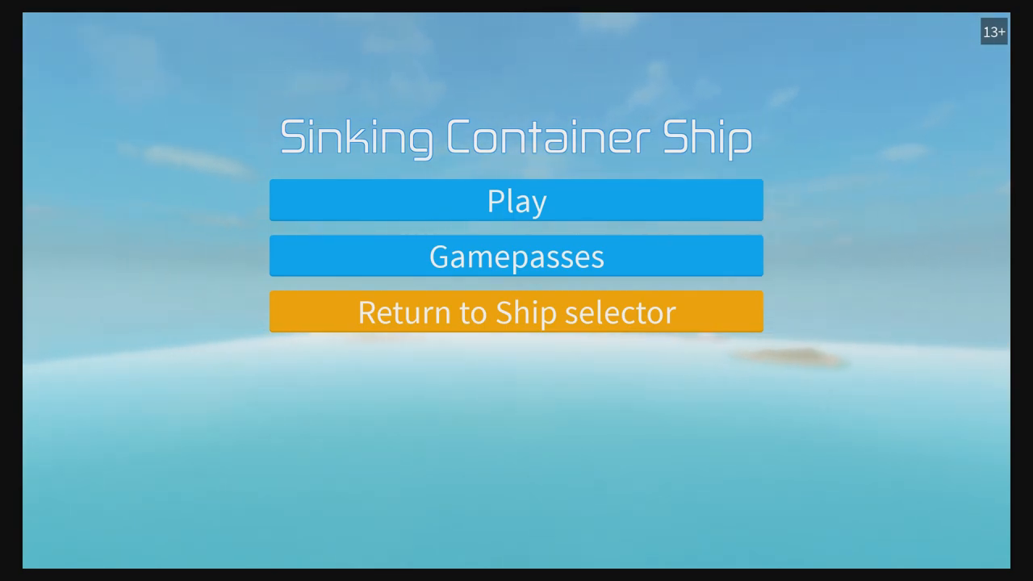
mouse_move(517, 200)
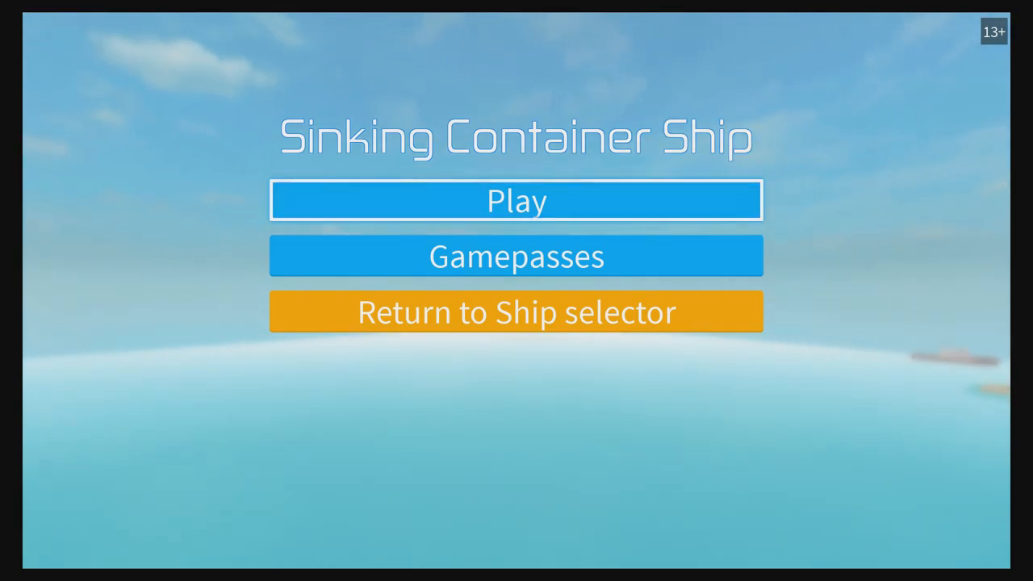
click(516, 313)
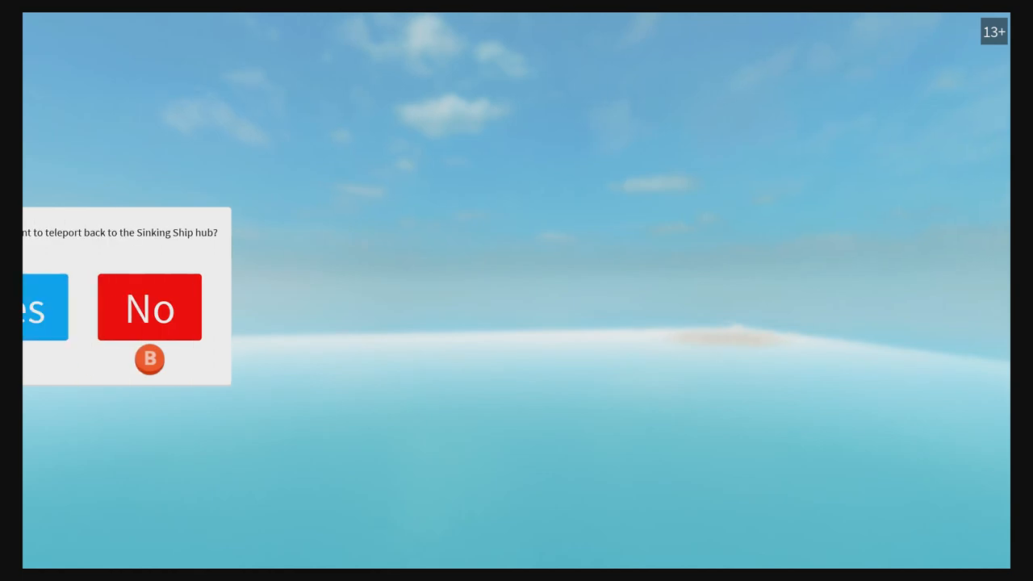